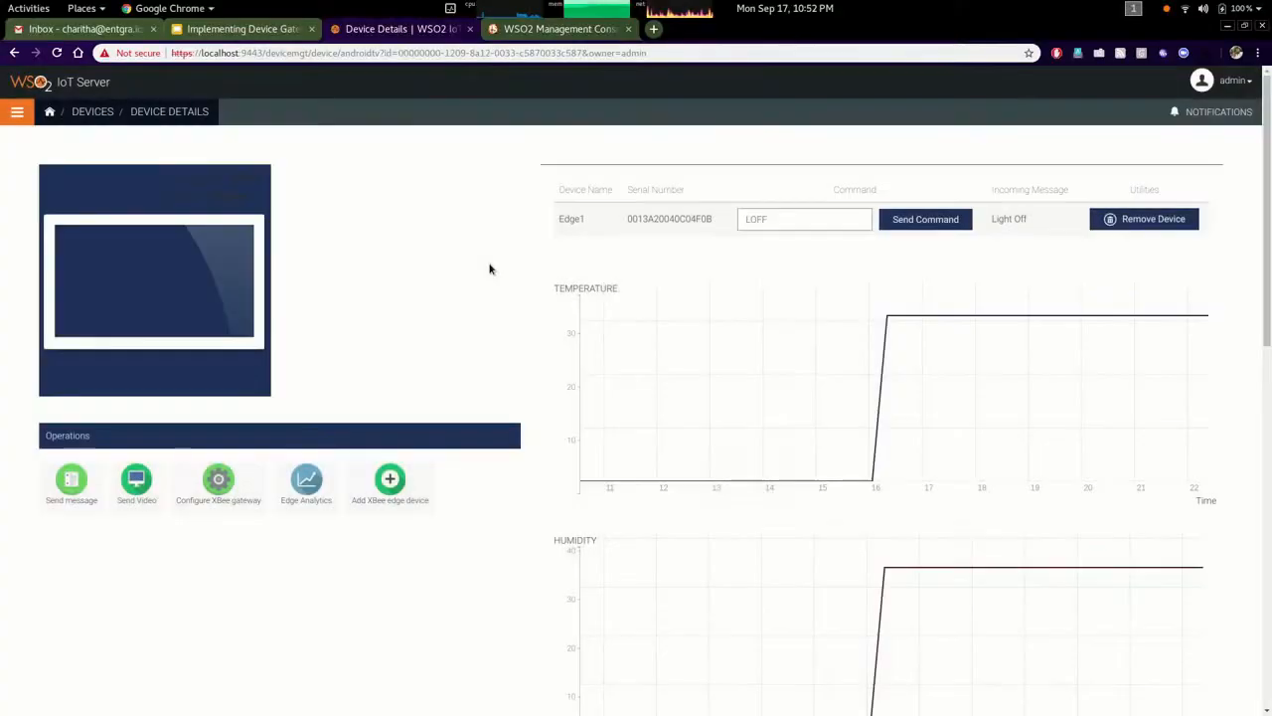
Step: Open Send Video for the Edge1 device and bring up the URL field's paste menu
{"action": "left_click", "coordinate": [136, 479]}
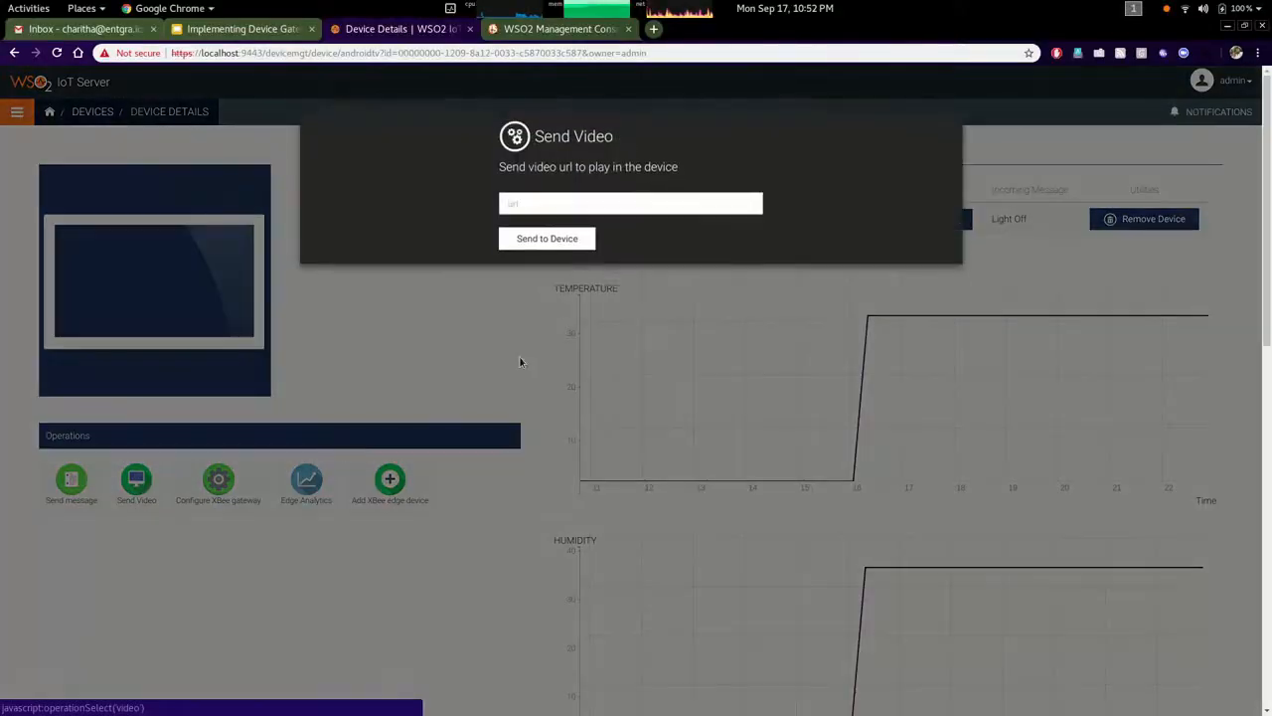
{"action": "right_click", "coordinate": [631, 213]}
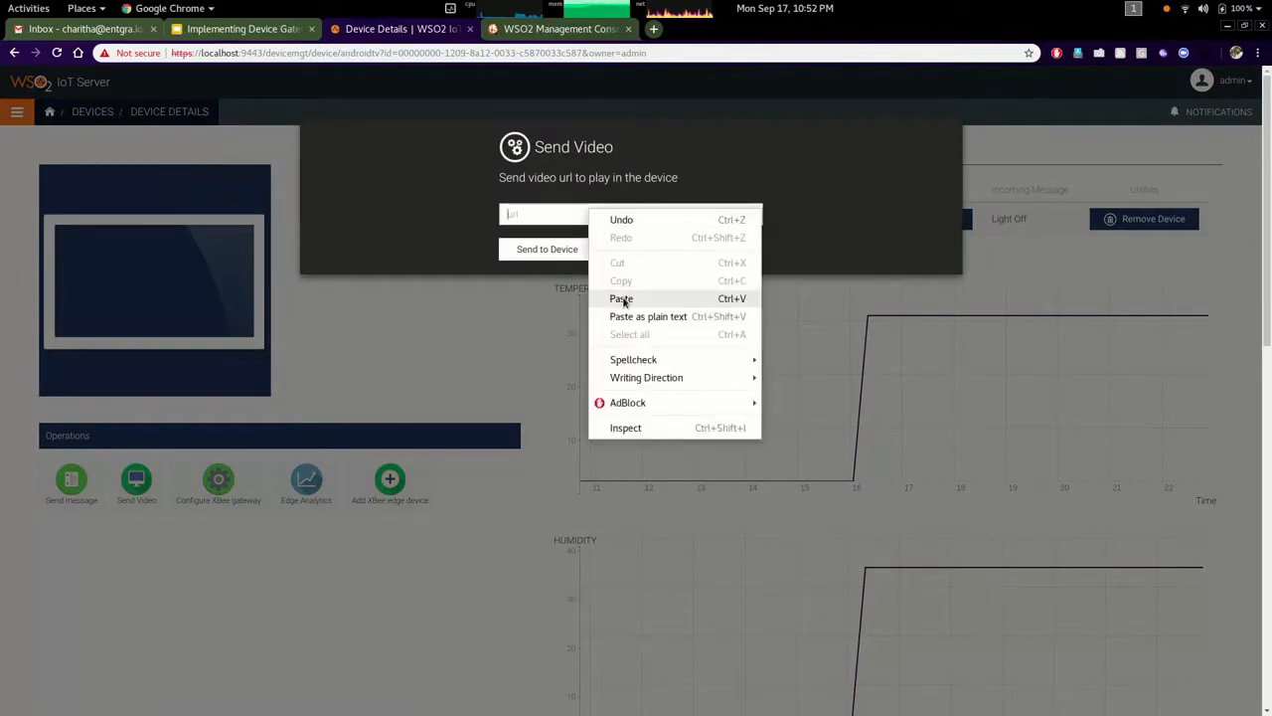